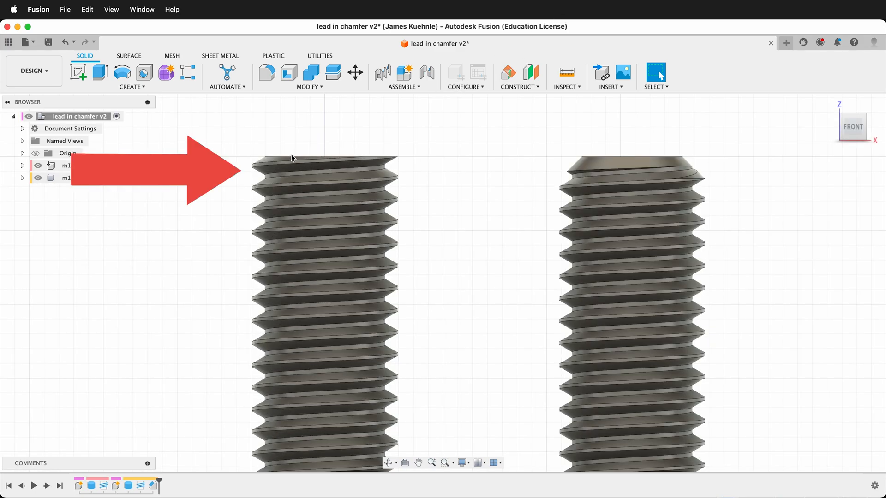
mouse_move(410, 163)
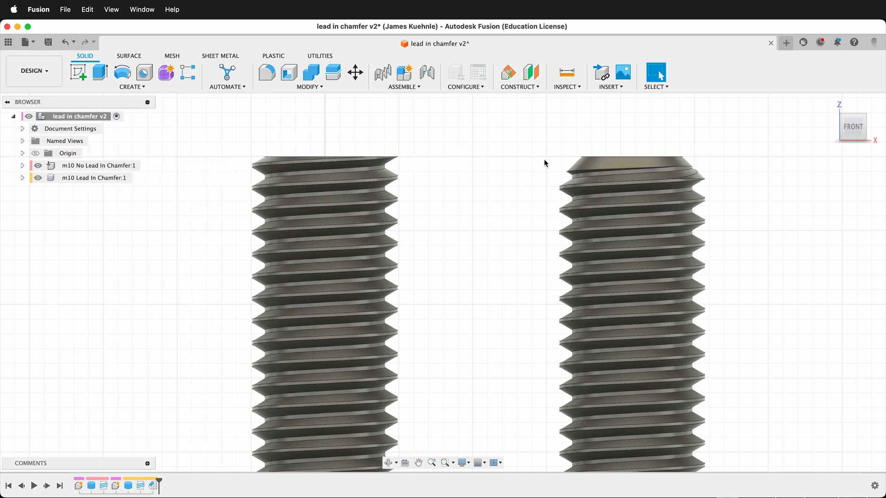
mouse_move(503, 187)
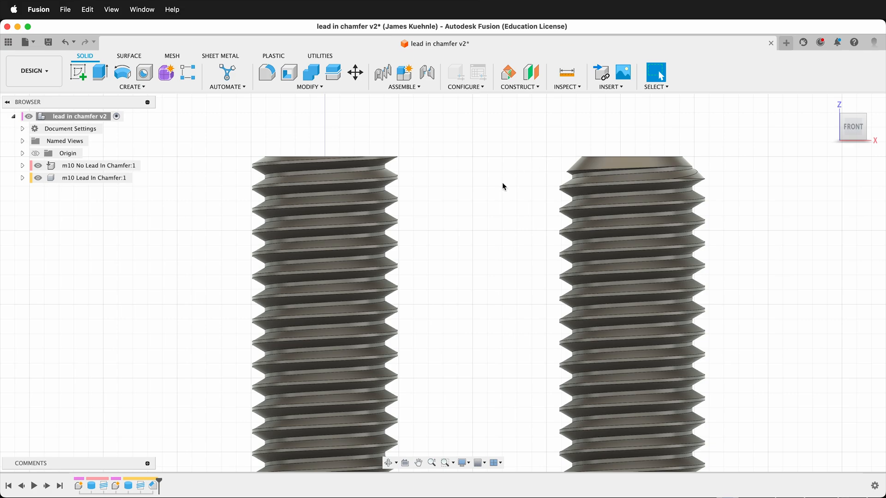
mouse_move(506, 198)
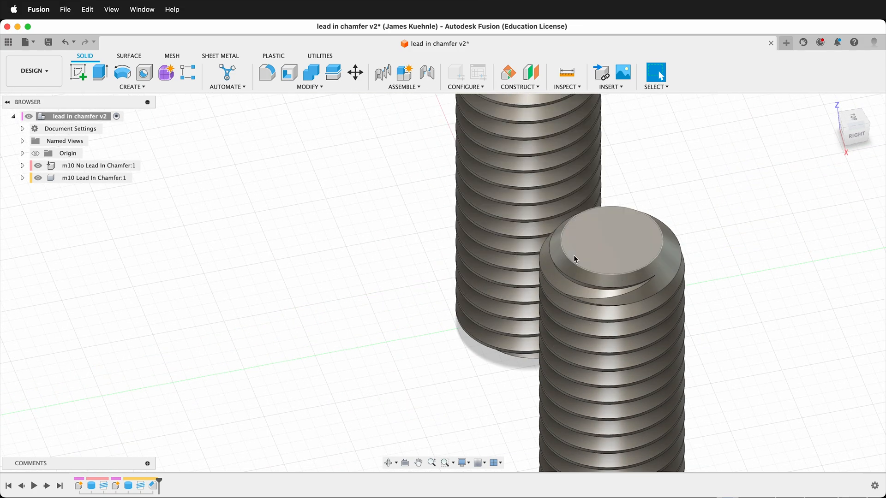
Add a new internal component named 'lead in demo' and make it active
scroll(up, 3)
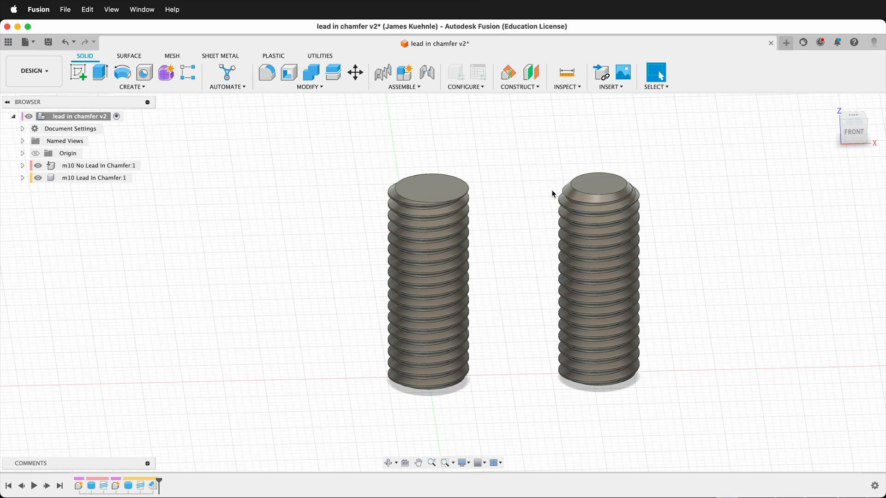
mouse_move(554, 182)
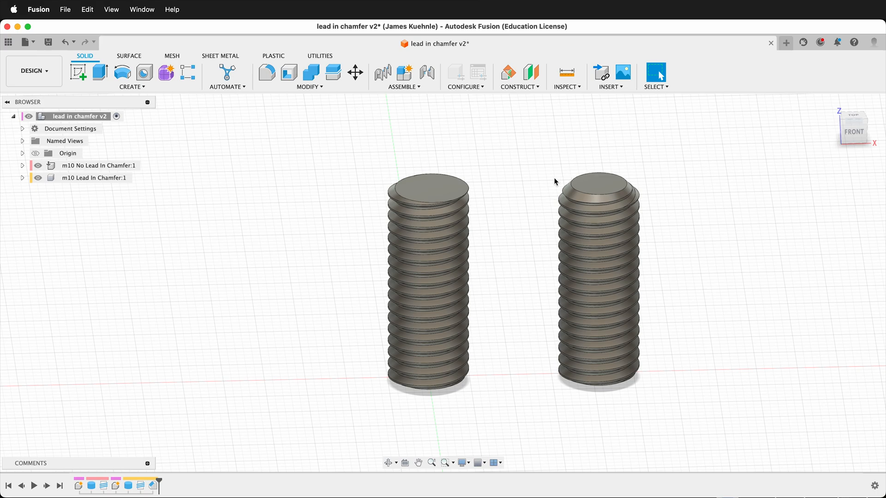
mouse_move(246, 308)
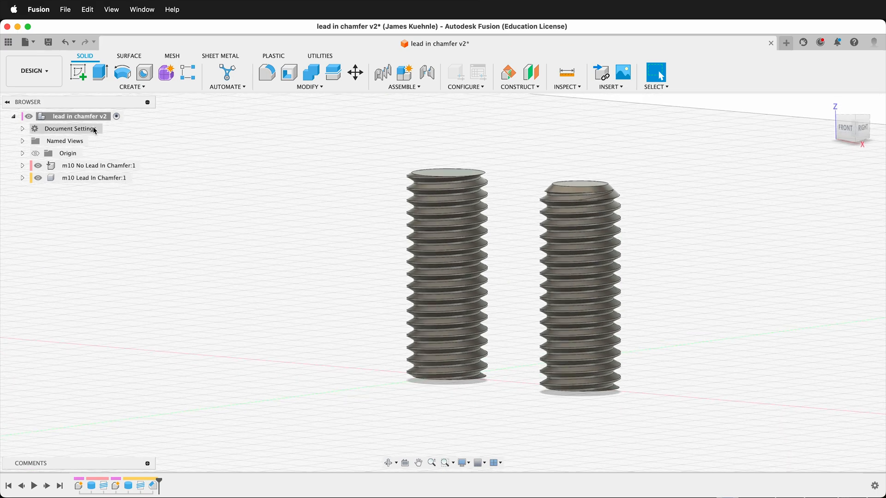
click(132, 87)
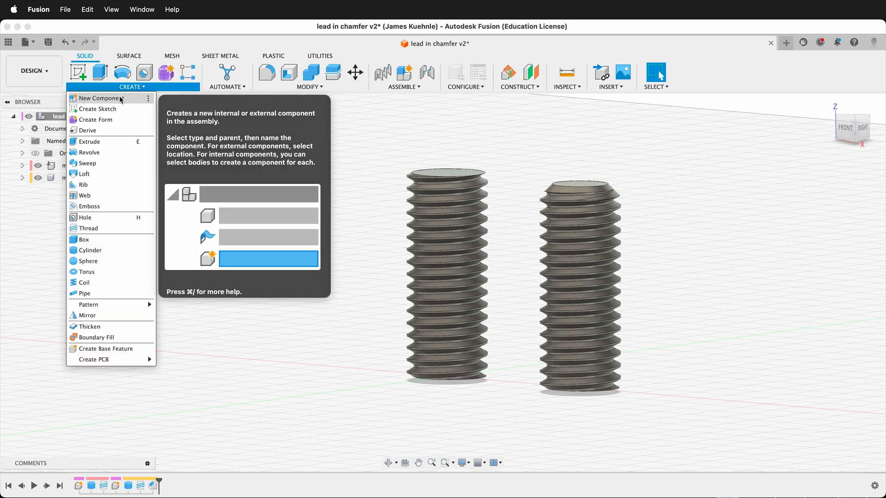
click(101, 97)
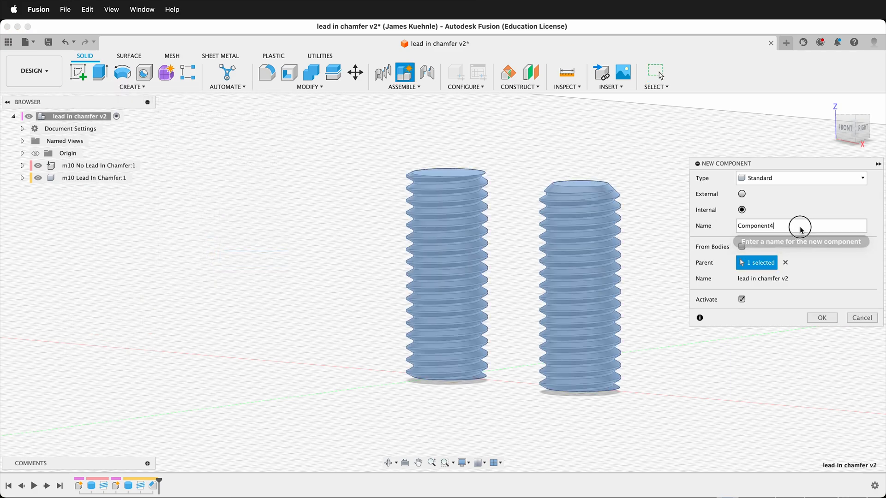
text(lead)
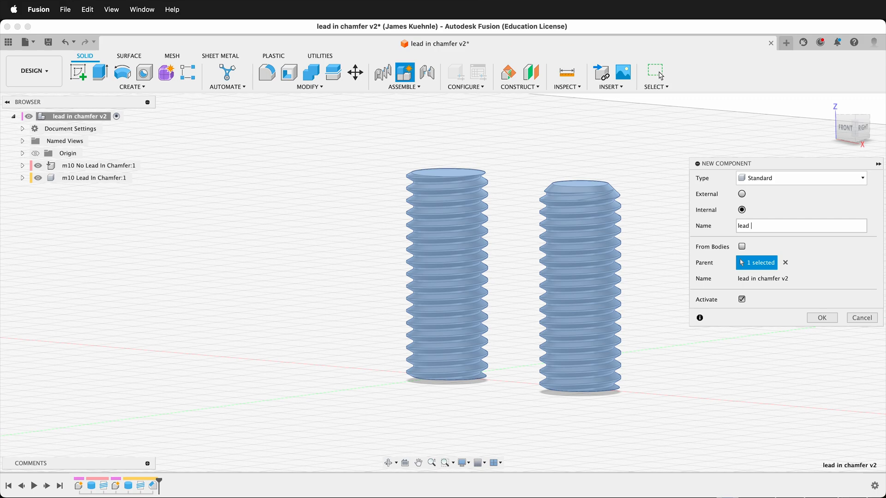
click(131, 76)
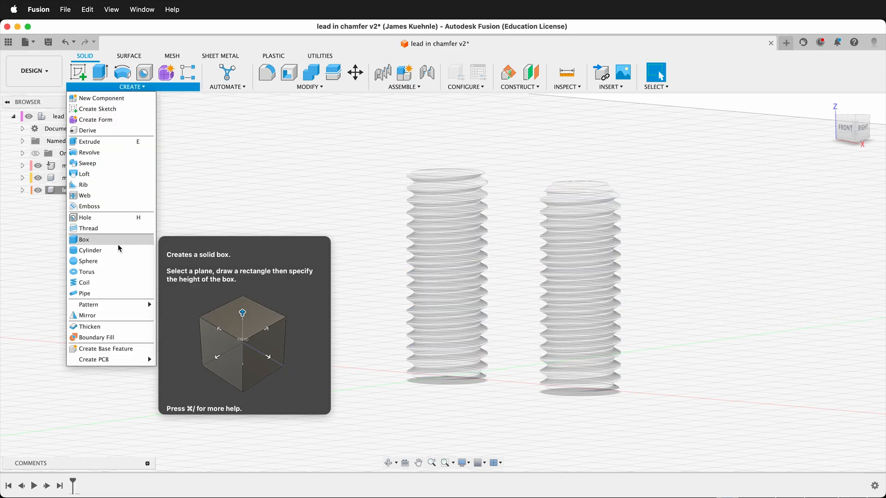
Create a 10 mm diameter, 25 mm tall solid cylinder on the ground plane
click(84, 239)
text(10)
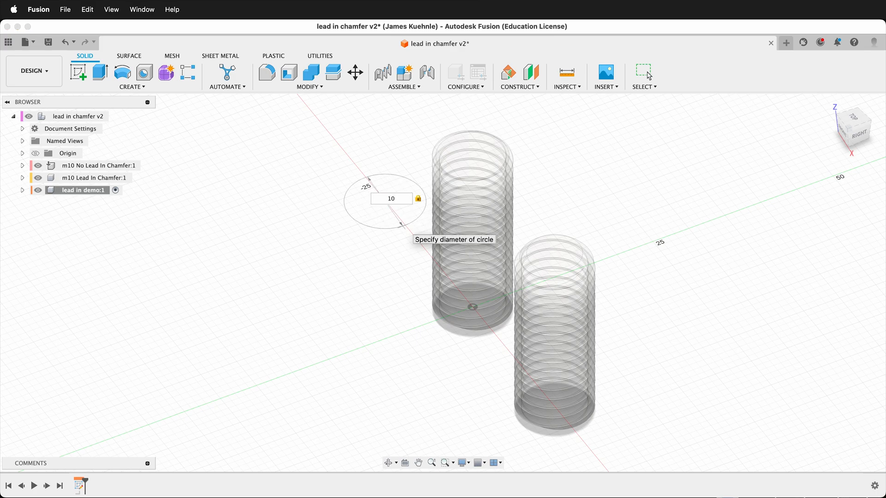
key(Return)
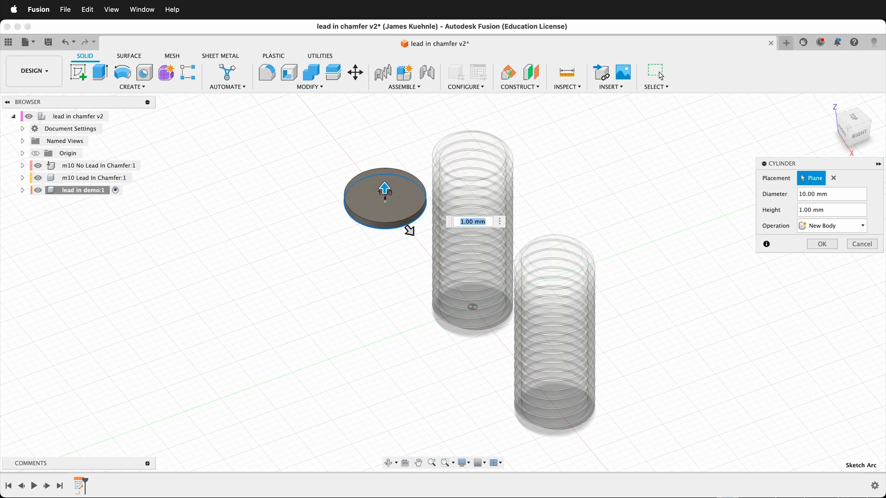
text(25)
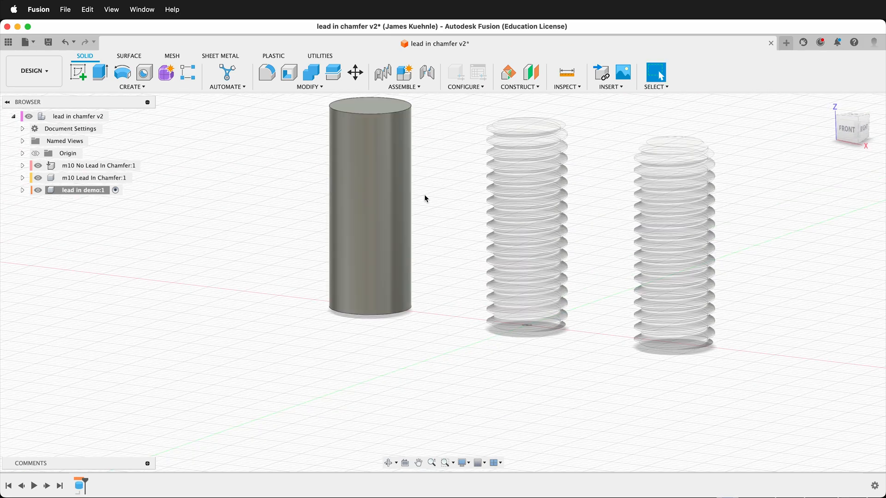
mouse_move(131, 86)
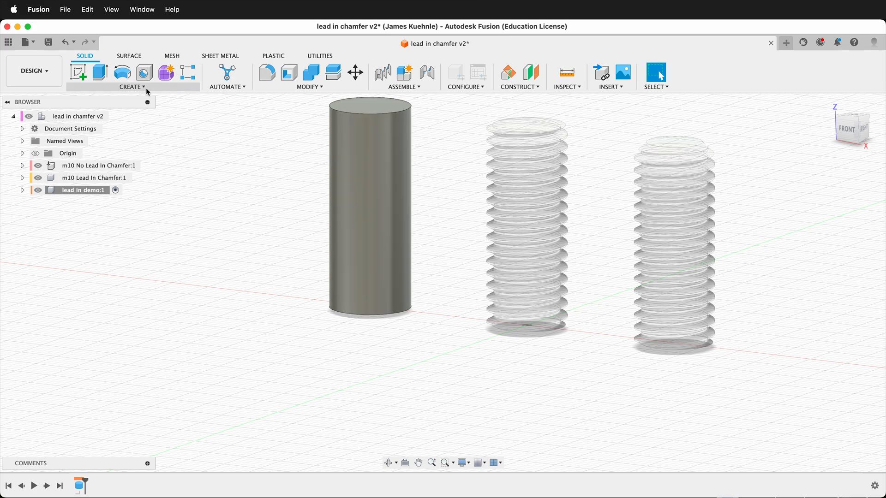
Thread the cylinder full length with an ISO Metric M10x1.5 class 6g thread
click(132, 86)
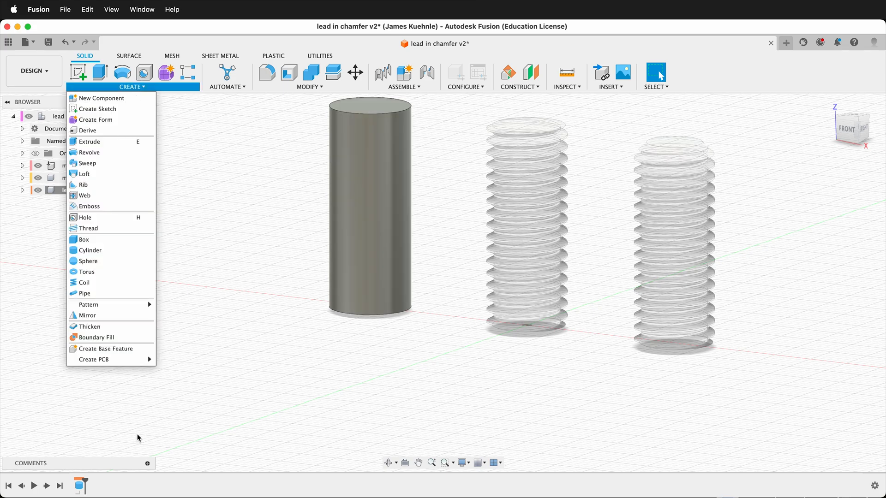
mouse_move(104, 217)
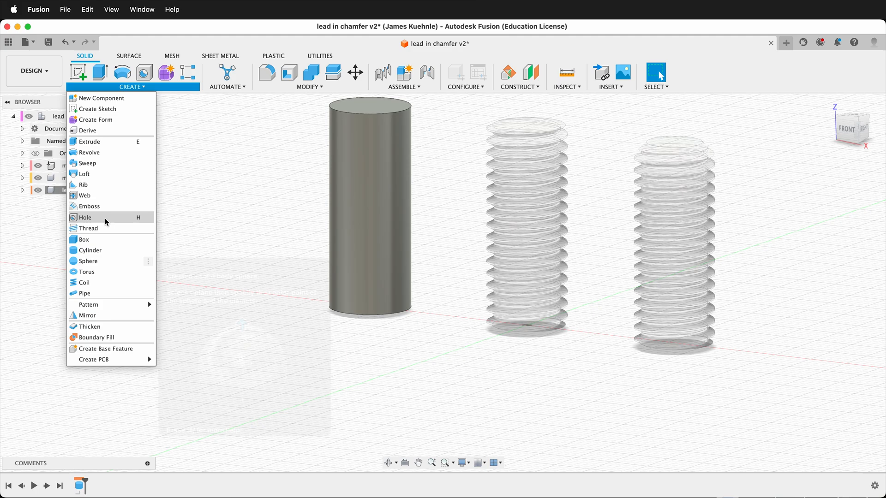
click(88, 229)
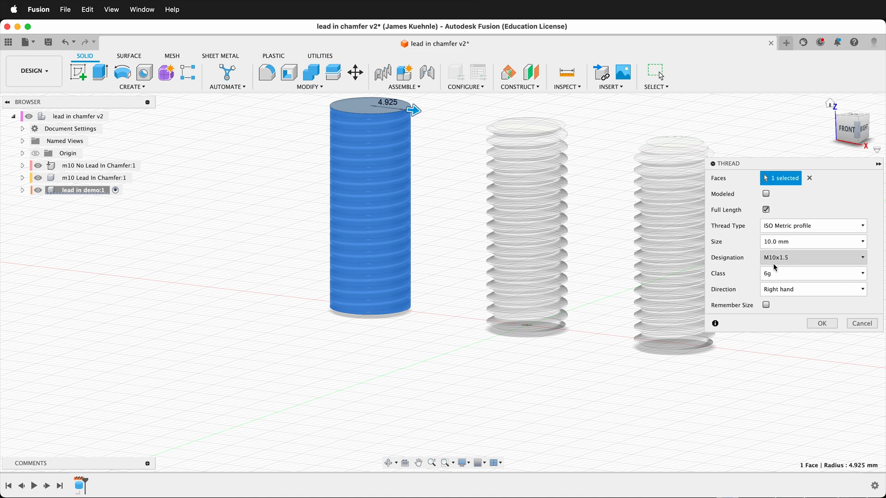
click(812, 273)
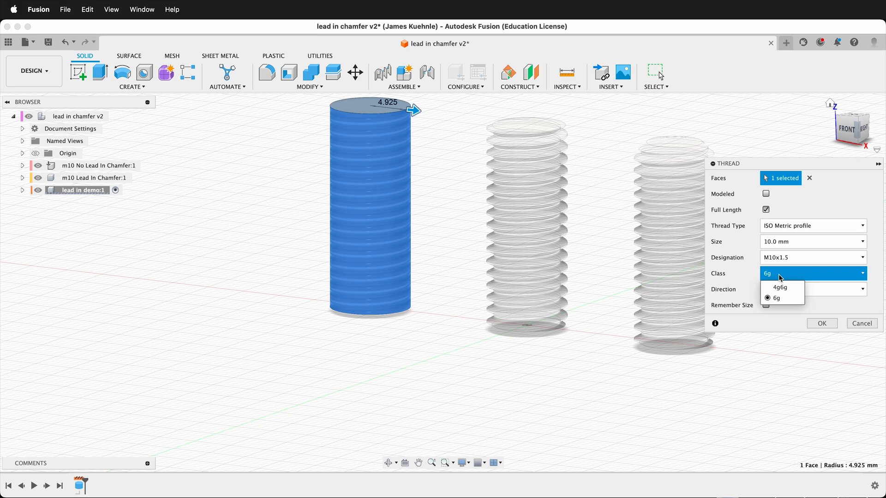
click(776, 298)
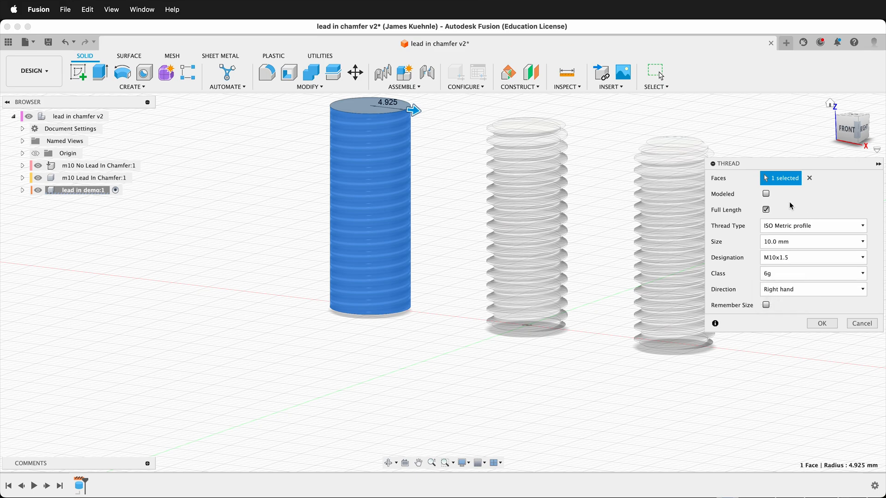
mouse_move(755, 196)
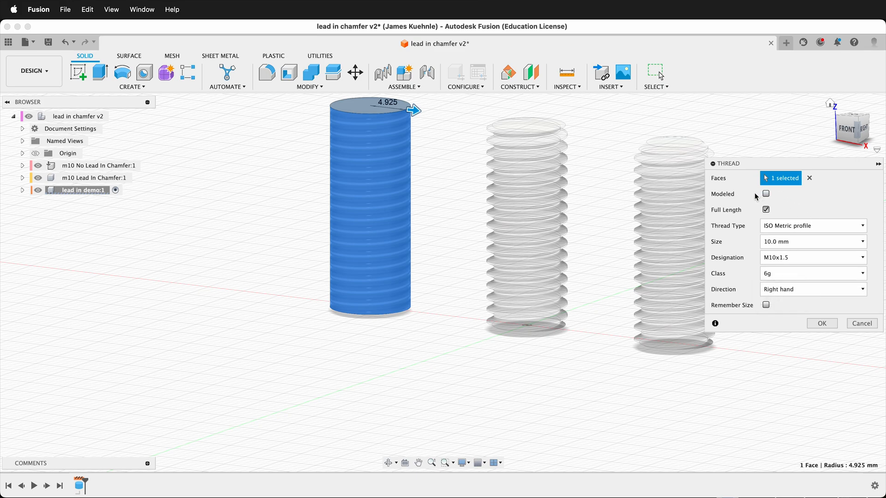
mouse_move(514, 237)
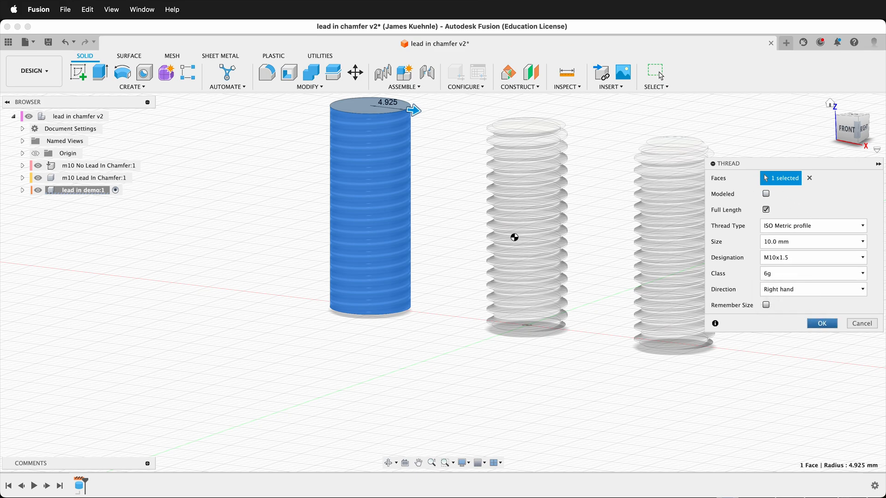
click(821, 323)
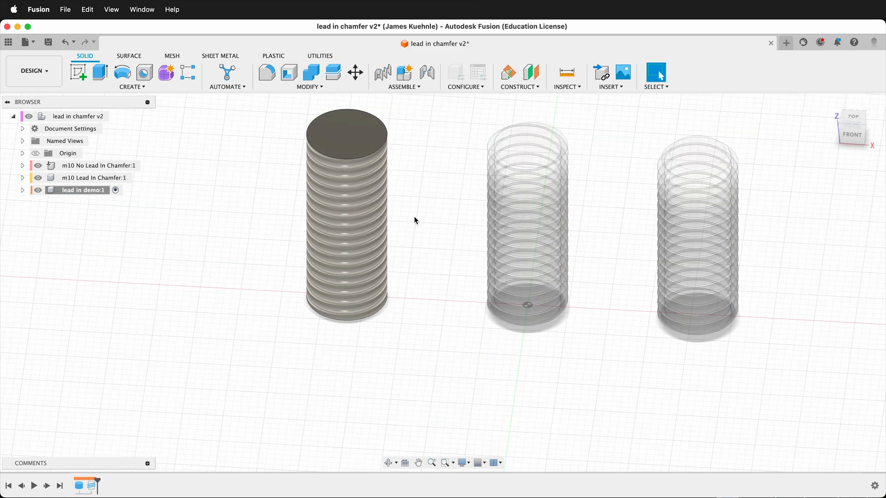
mouse_move(387, 127)
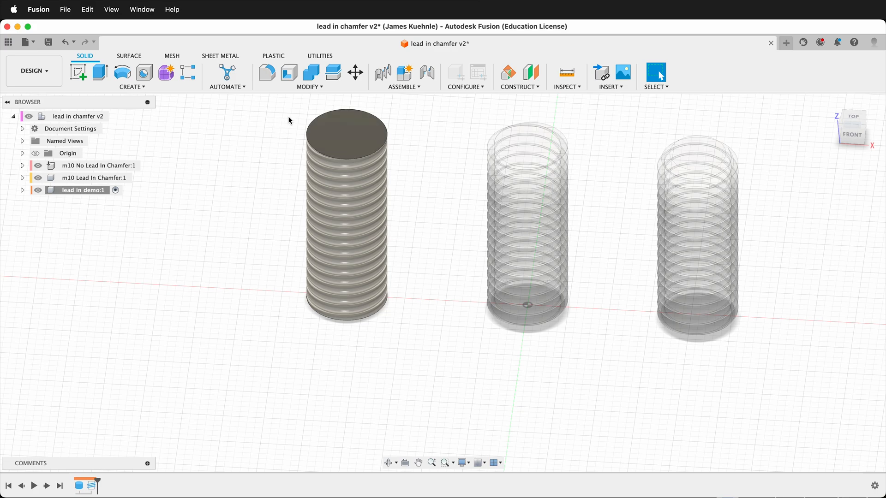
Chamfer the rod's top face by 1.5 mm
click(309, 77)
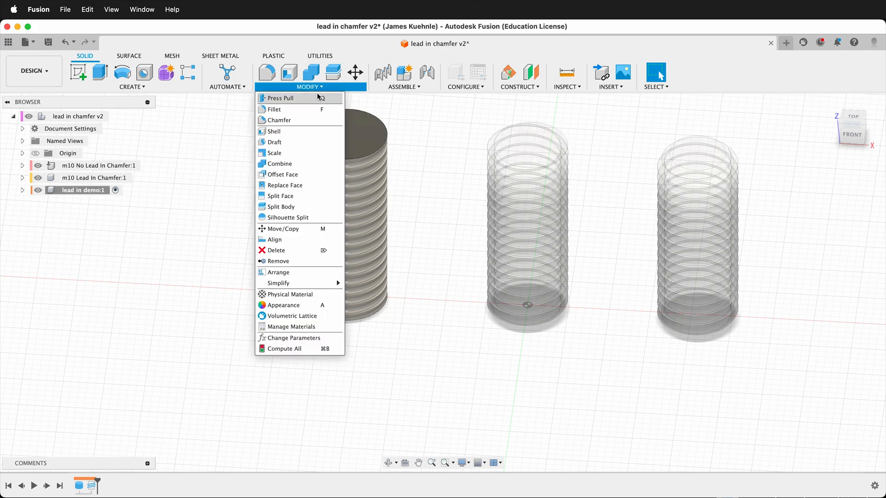
click(279, 120)
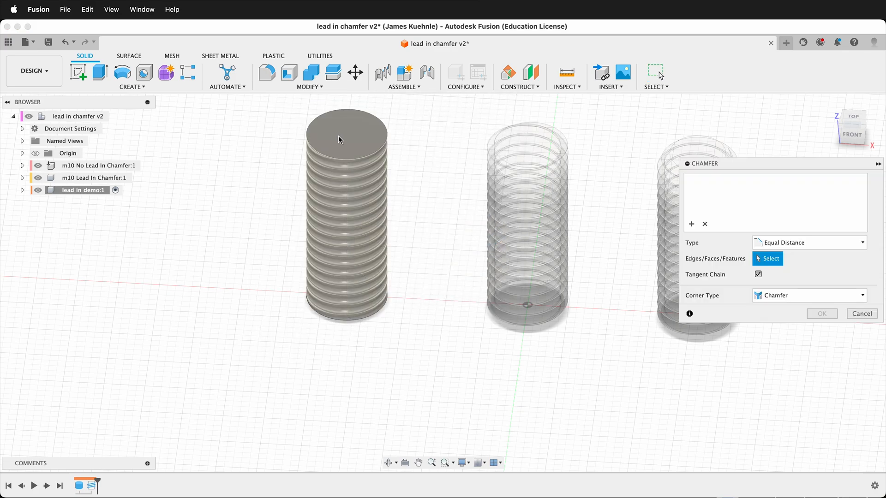
click(345, 134)
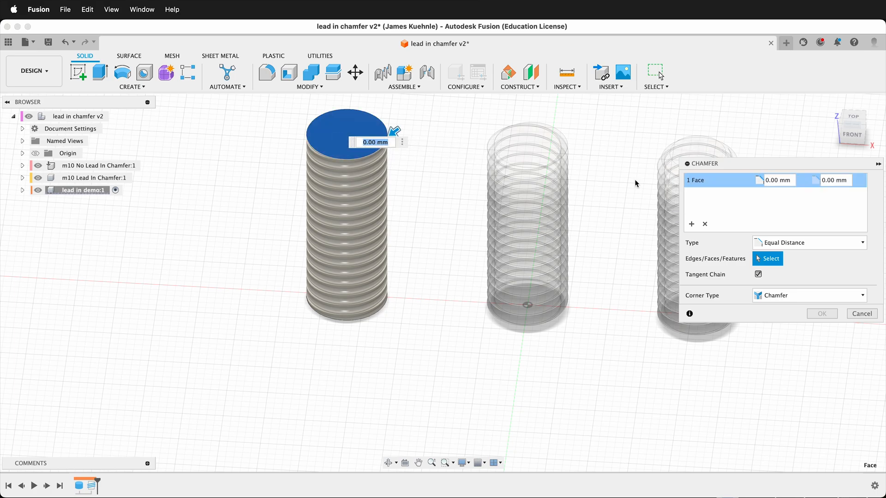
text(1.5)
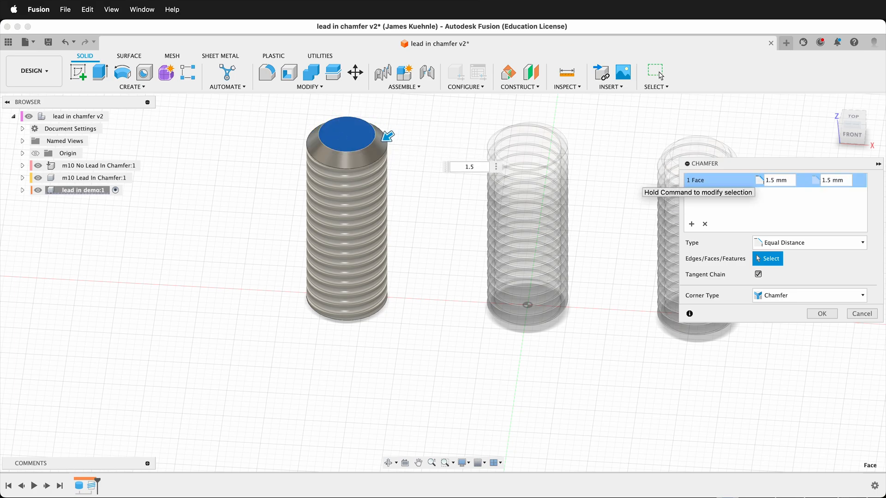
click(861, 314)
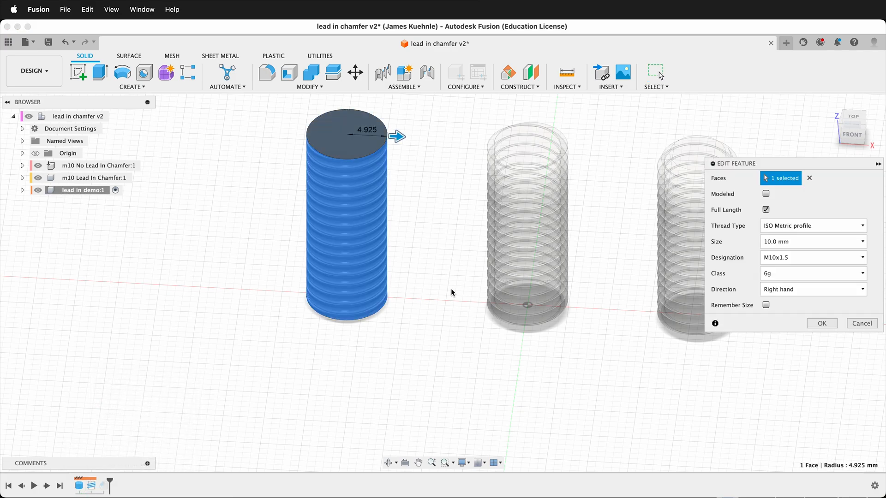
Make Thread1 a modeled thread and inspect where its grooves meet the chamfered top
click(766, 194)
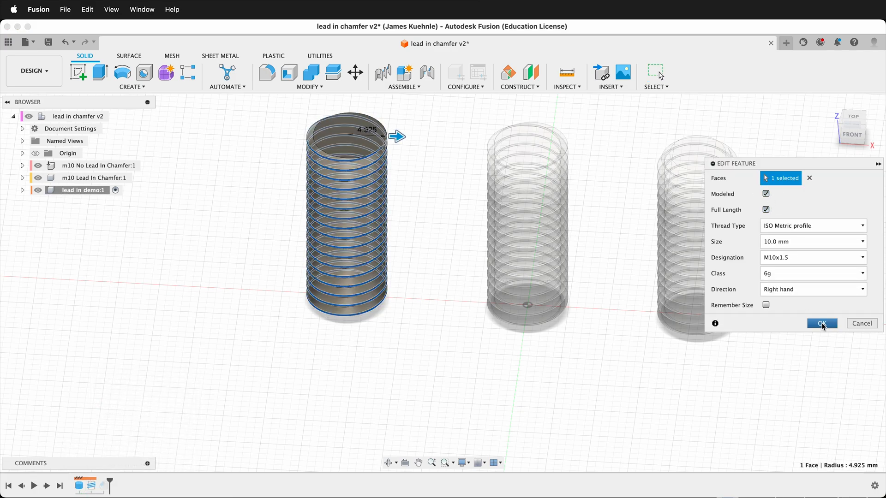
click(821, 323)
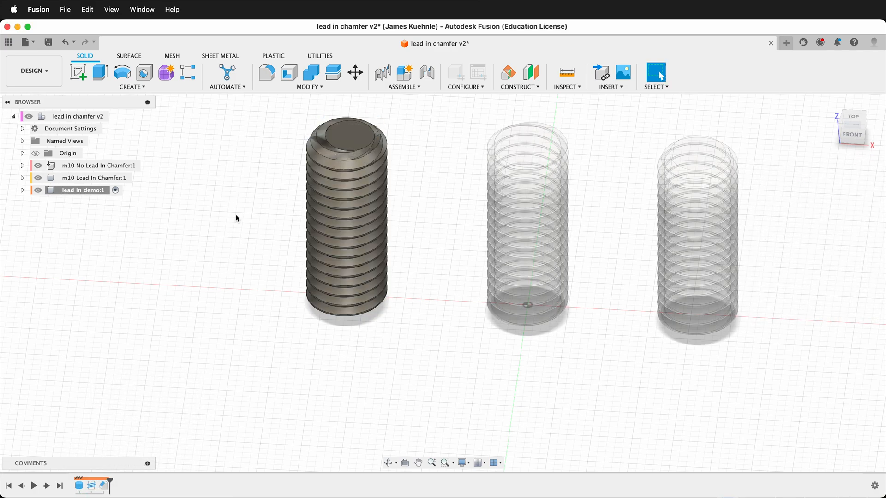
scroll(up, 3)
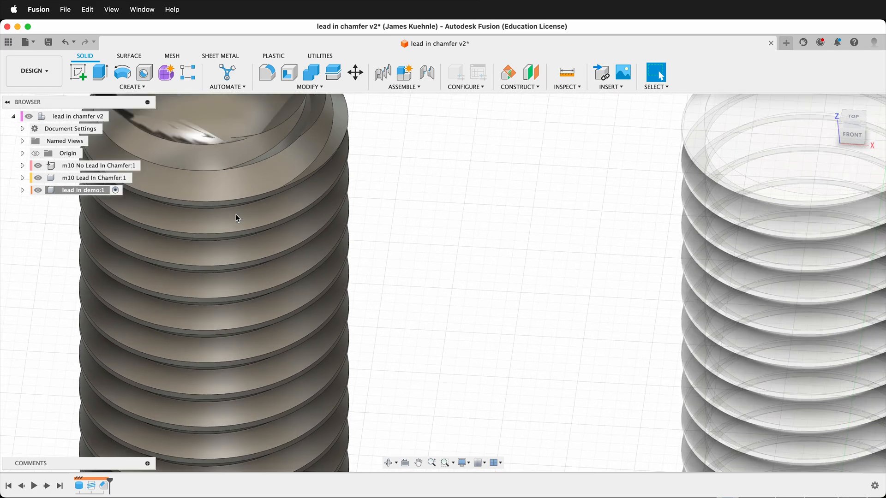
drag(236, 218, 369, 134)
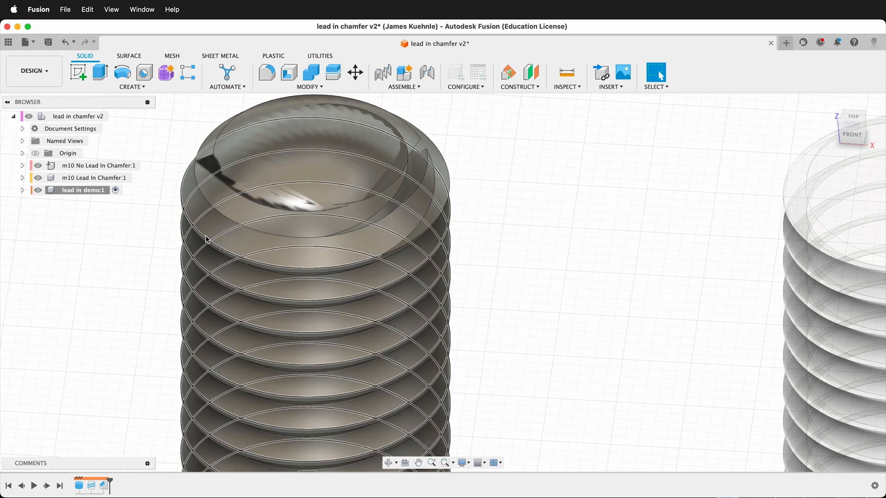
click(93, 486)
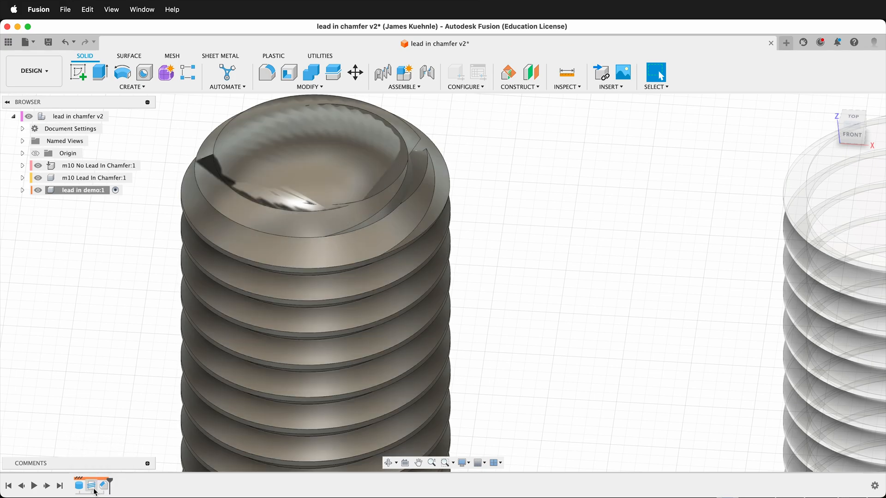
Revert Thread1 to a cosmetic thread and reopen Chamfer1 for editing
right_click(316, 282)
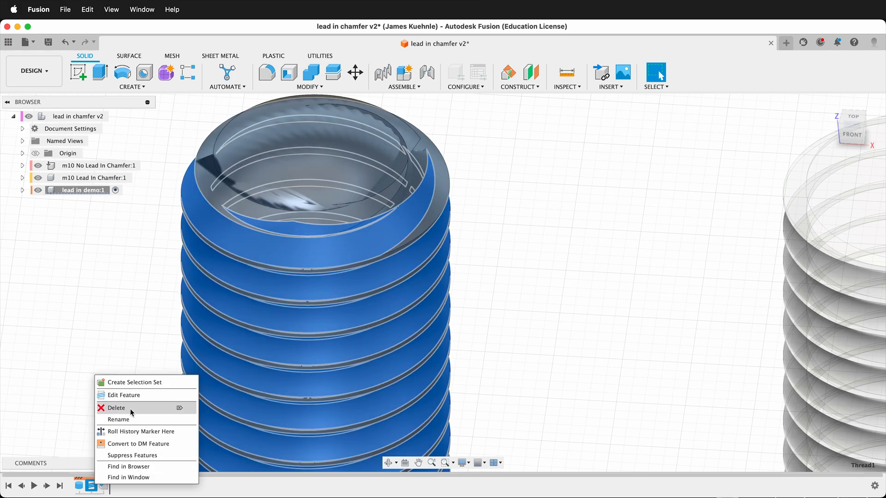
click(124, 395)
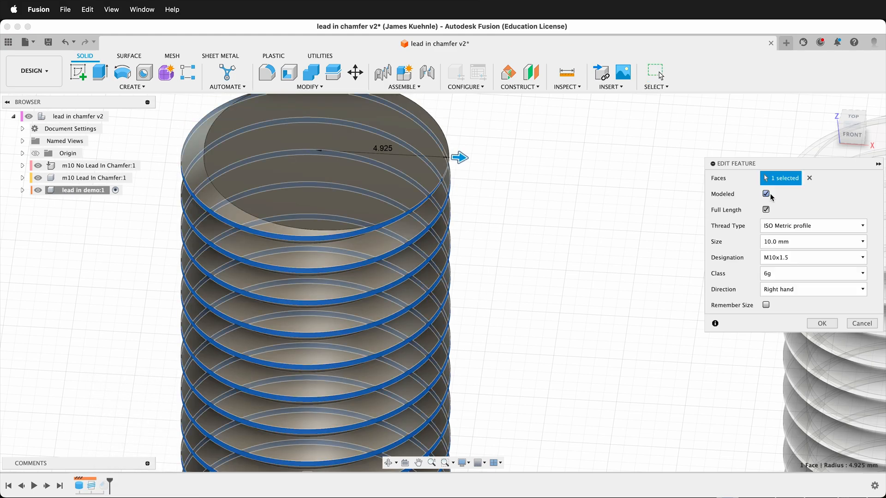
click(765, 194)
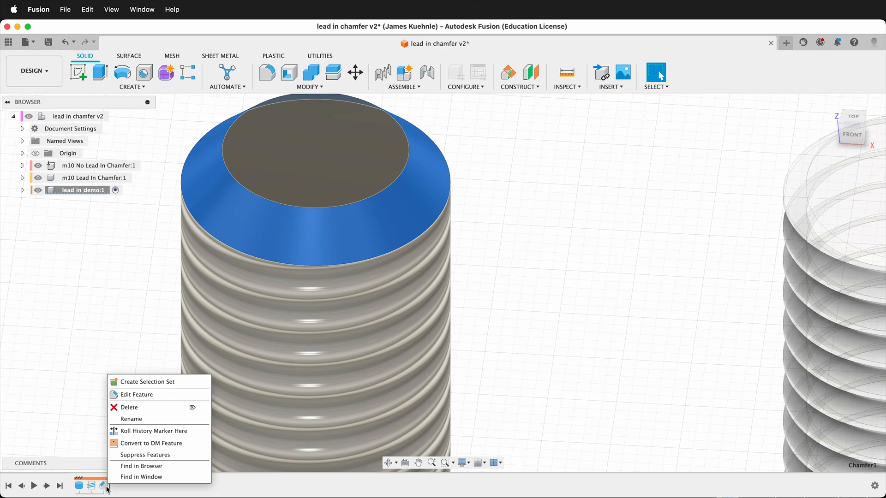
click(136, 395)
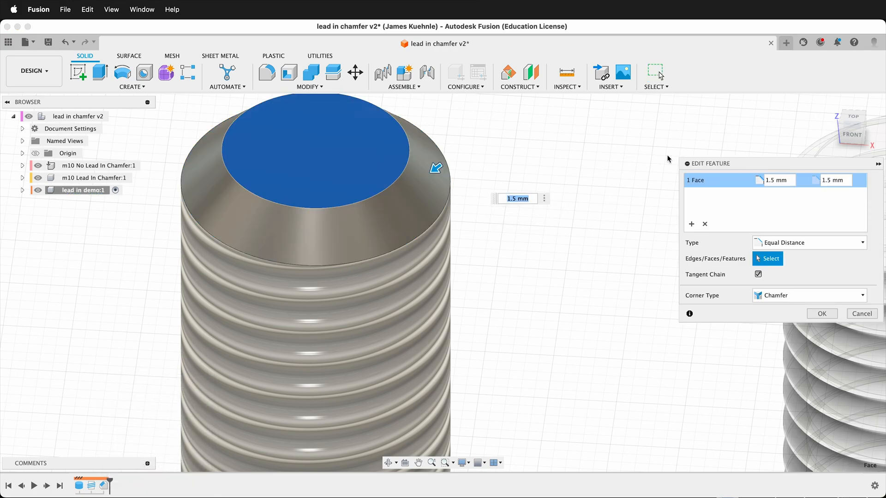
mouse_move(676, 220)
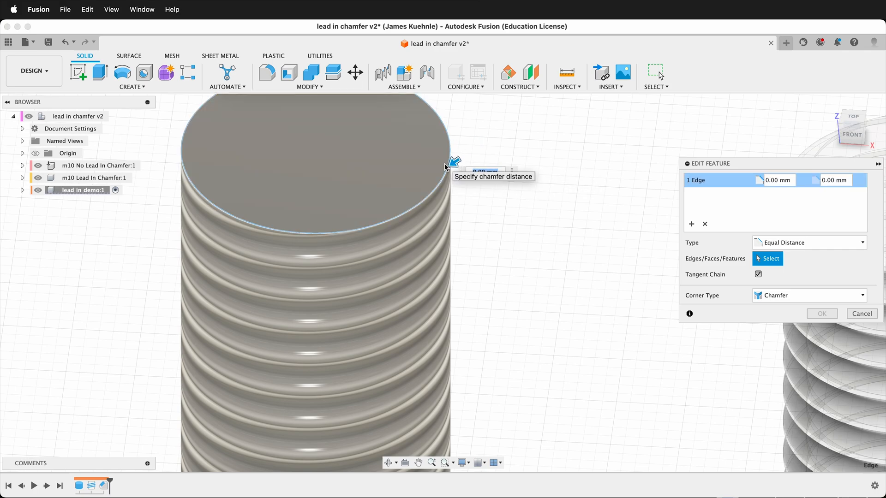
Reapply the chamfer to the rod's top edge at 1.5 mm
text(1.5)
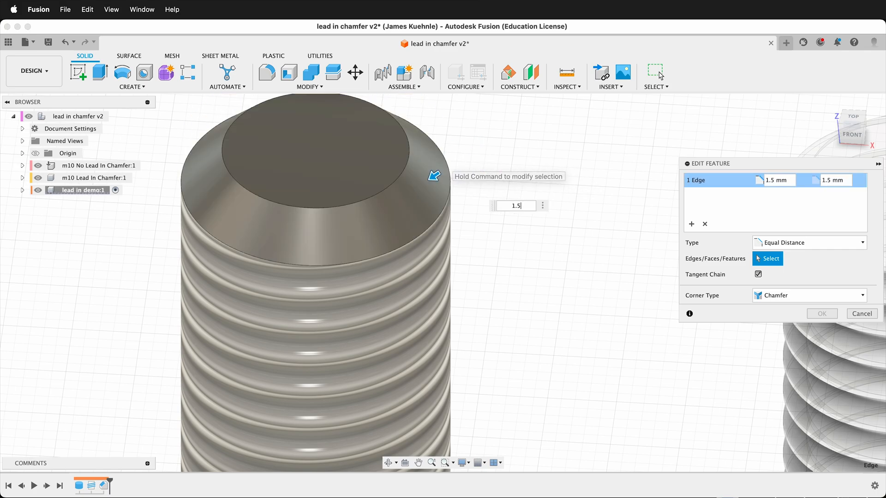
click(861, 314)
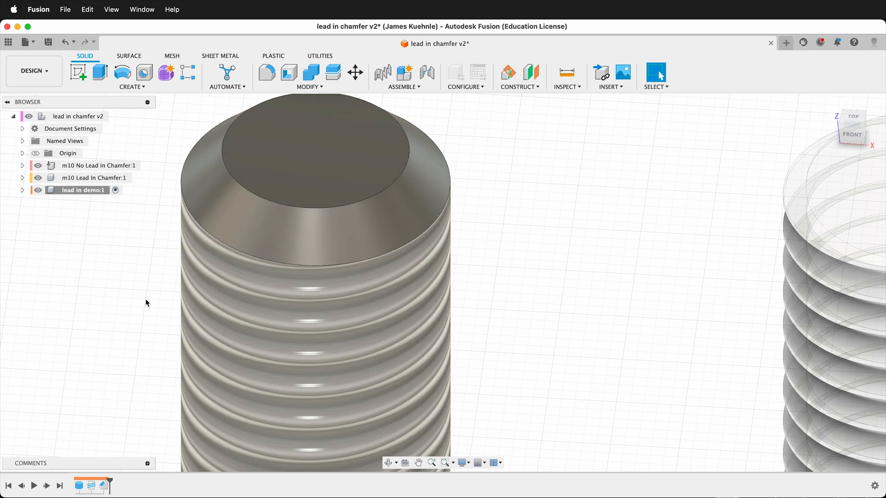
Set Thread1 back to modeled, then roll the timeline back before the thread
right_click(91, 485)
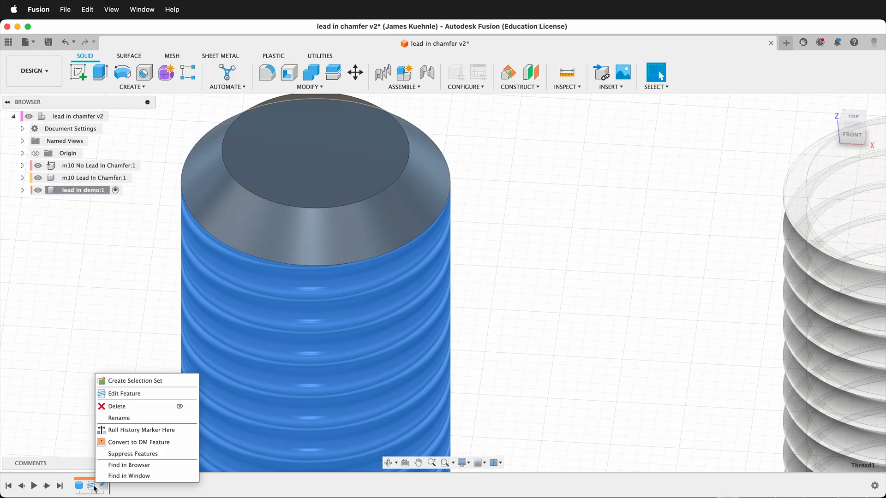
click(123, 393)
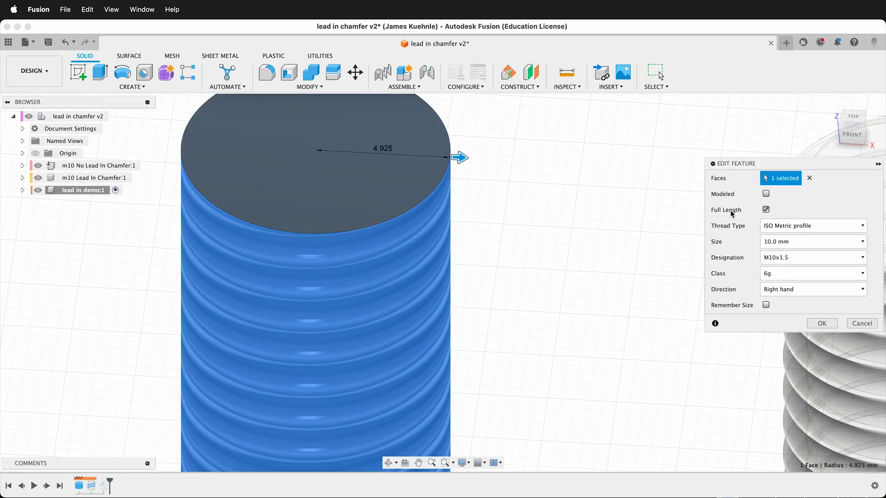
click(821, 323)
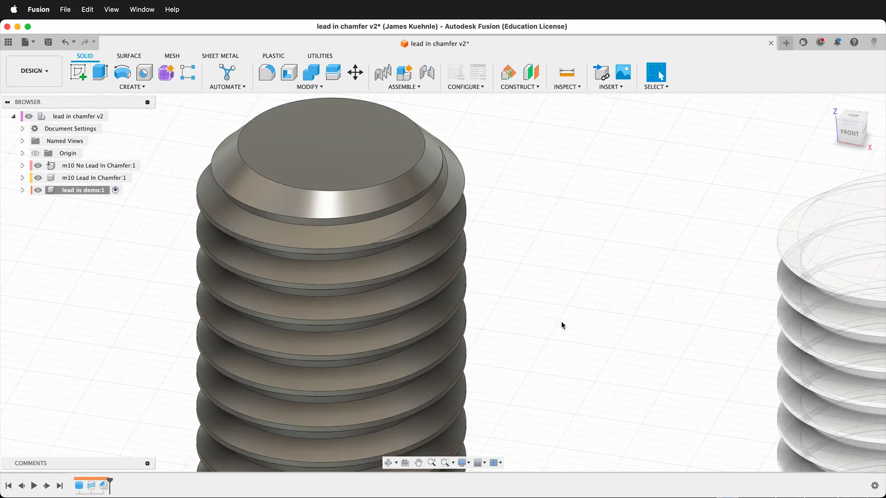
mouse_move(91, 486)
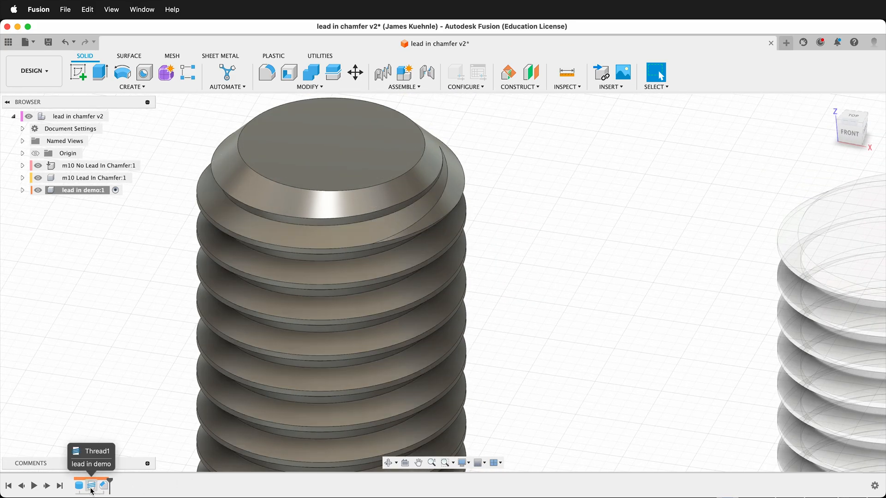
click(103, 485)
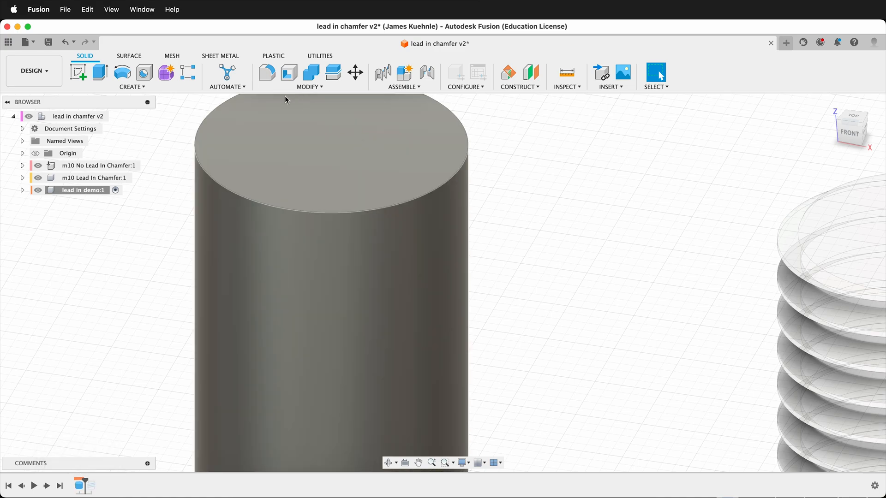
Chamfer the plain rod's top edge by 1.5 mm
click(309, 77)
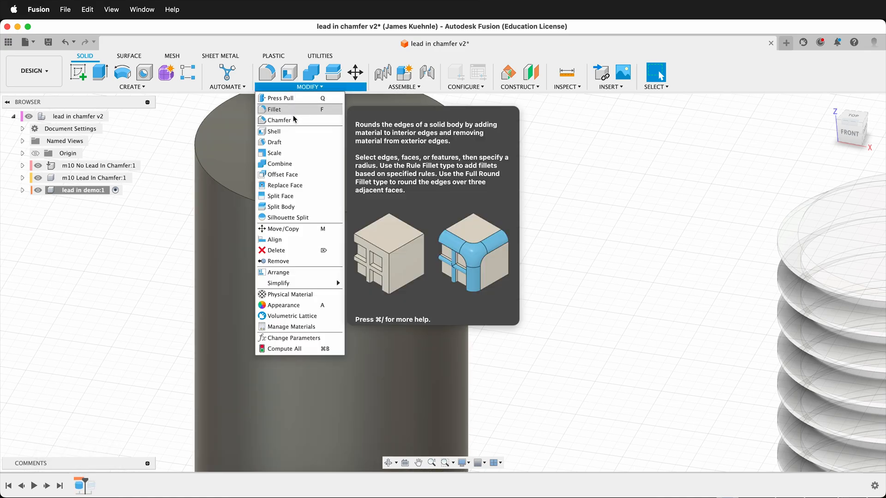
click(279, 120)
text(1.5)
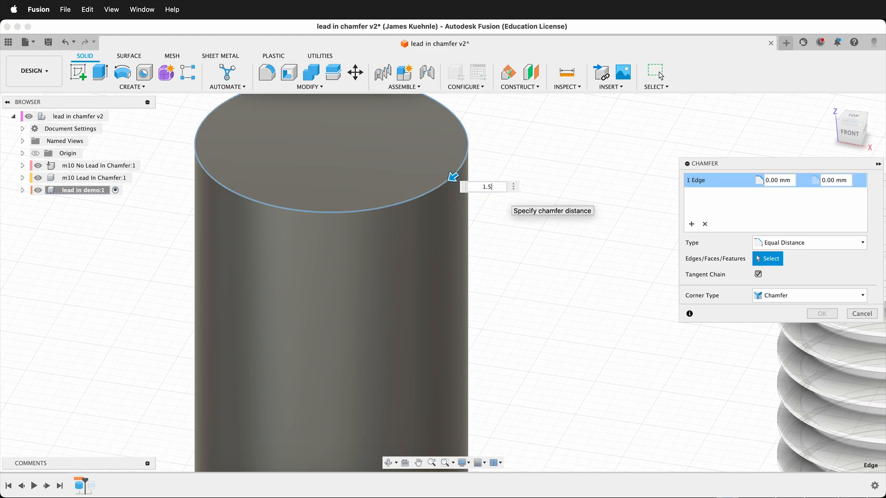
click(821, 314)
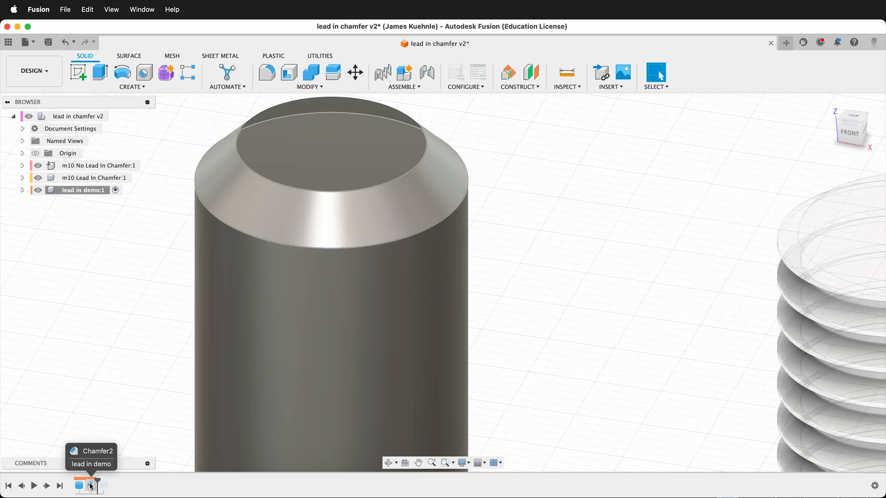
Roll the timeline forward to the end to restore the modeled thread
click(33, 485)
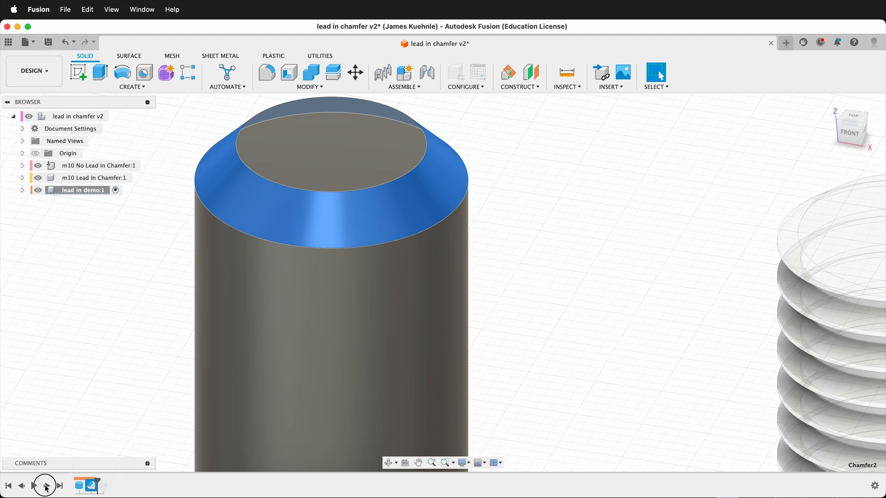
click(107, 485)
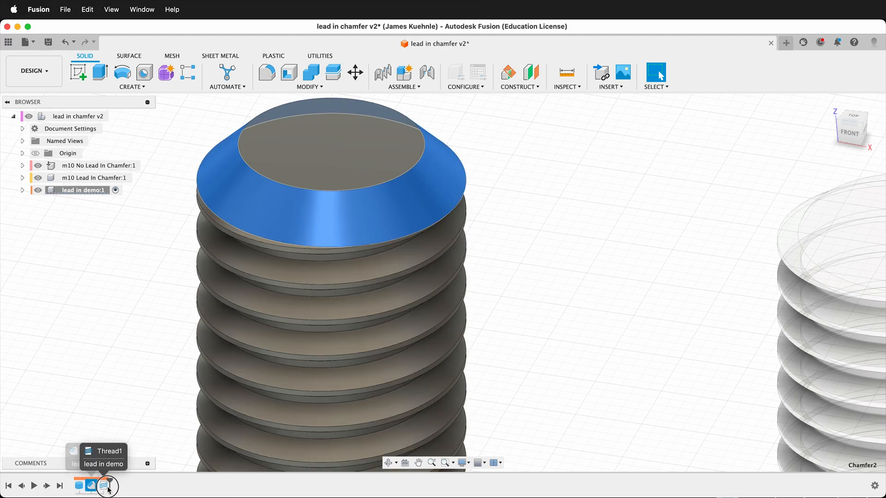
click(107, 485)
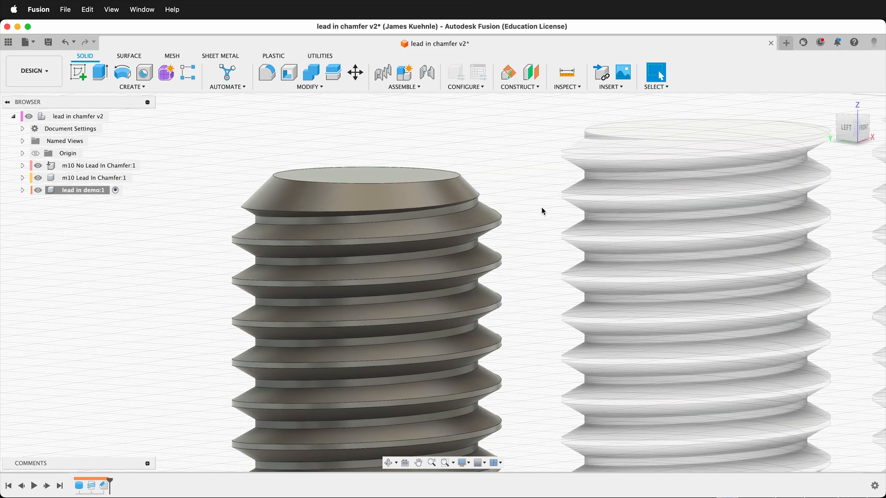
mouse_move(505, 186)
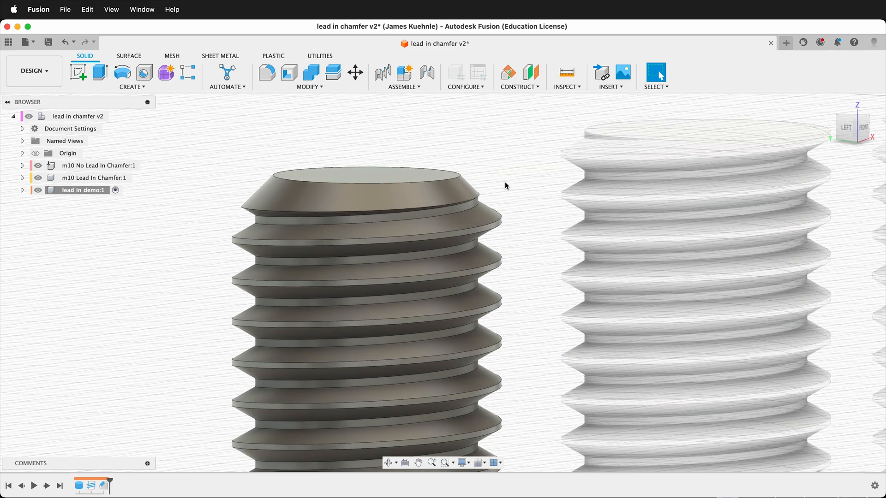